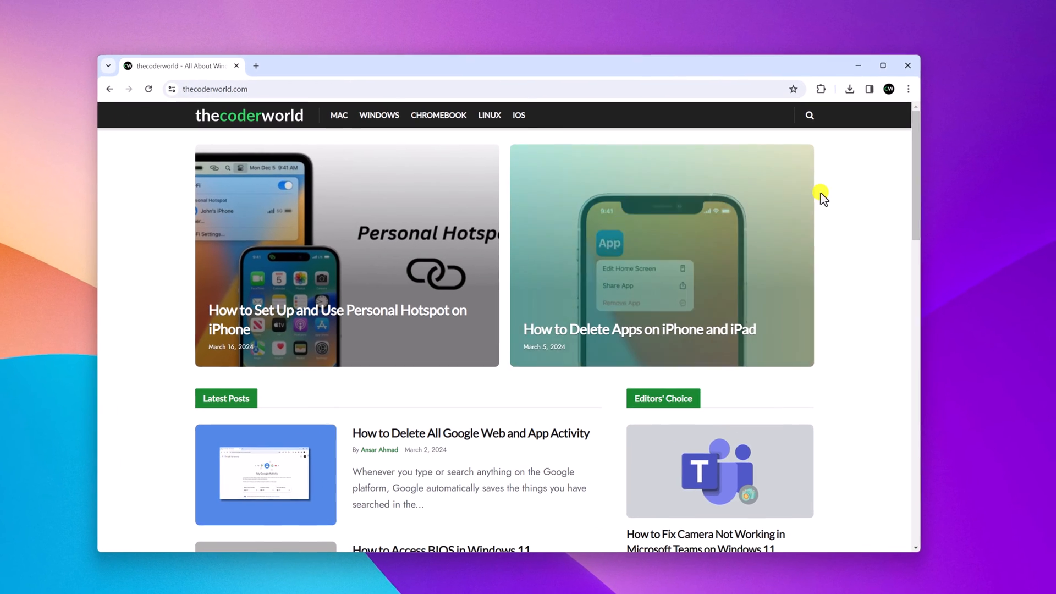
- Open the Create shortcut prompt for thecoderworld.com from Chrome's Save and share menu
click(908, 90)
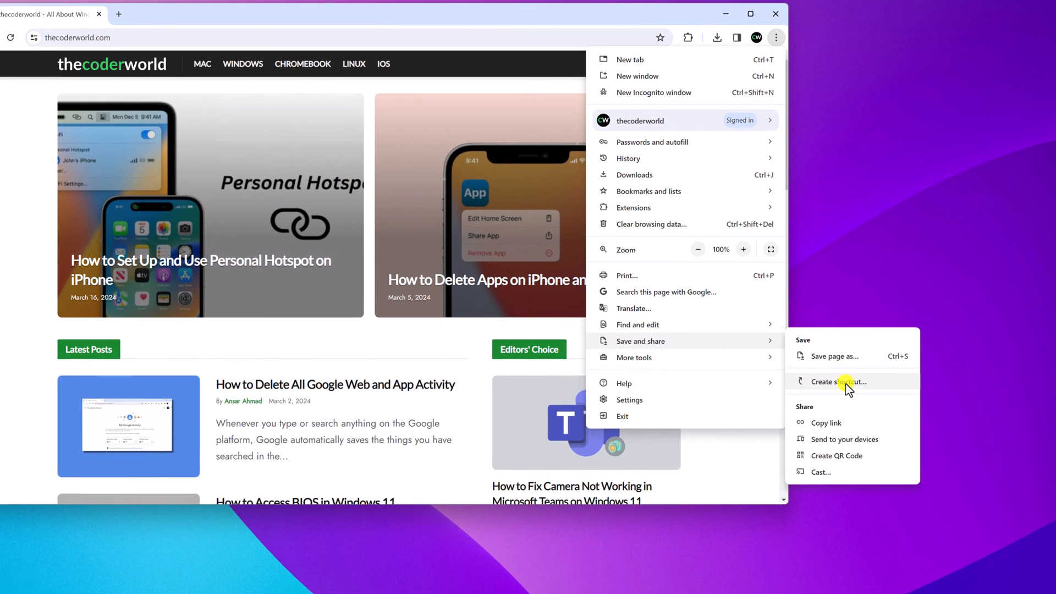
click(835, 382)
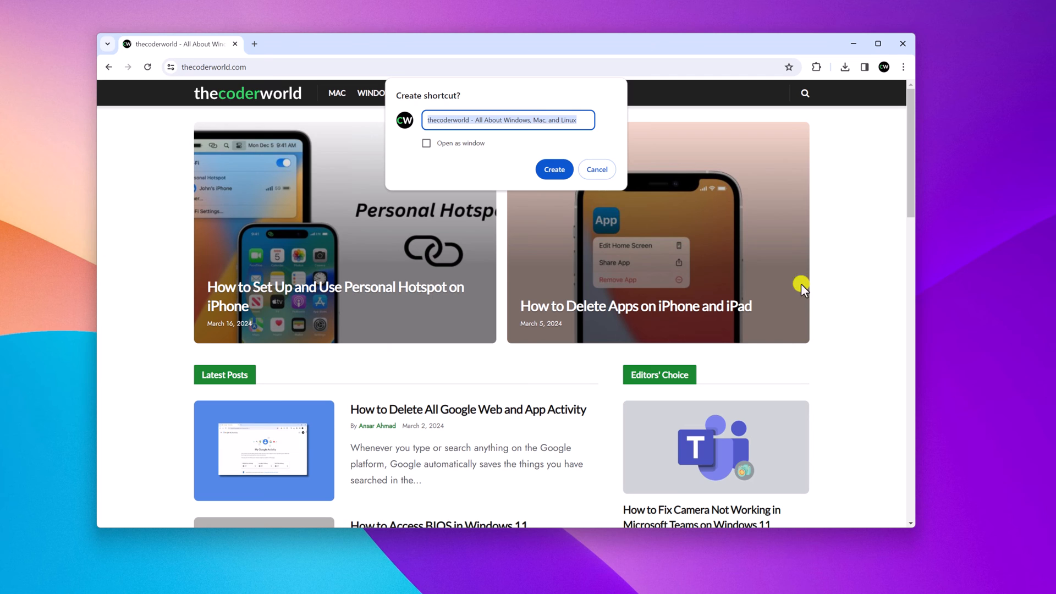
- Name the shortcut 'thecoderworld' and set it to open as a window
click(469, 120)
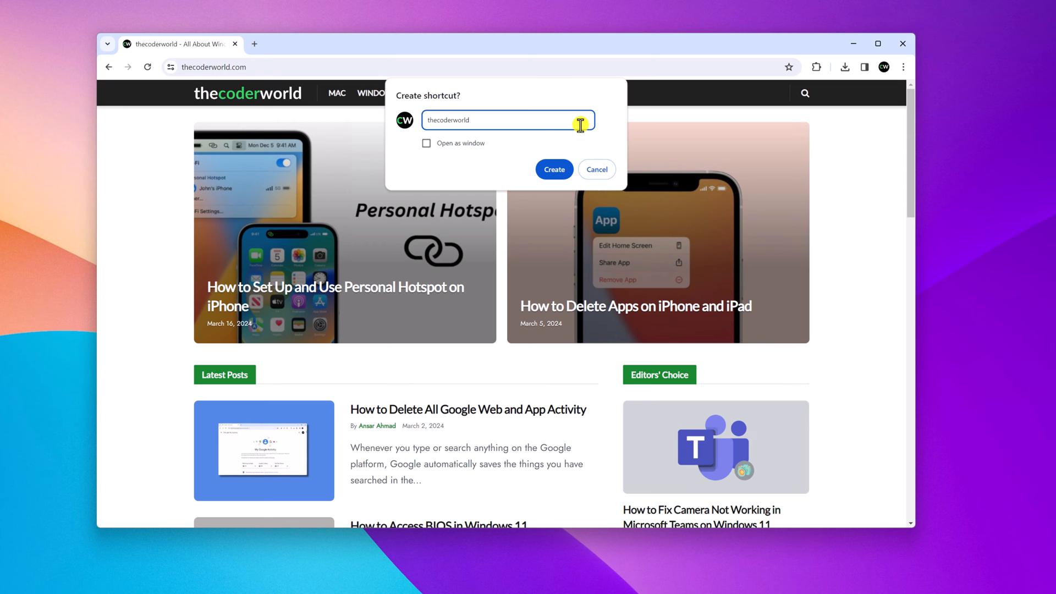
click(426, 143)
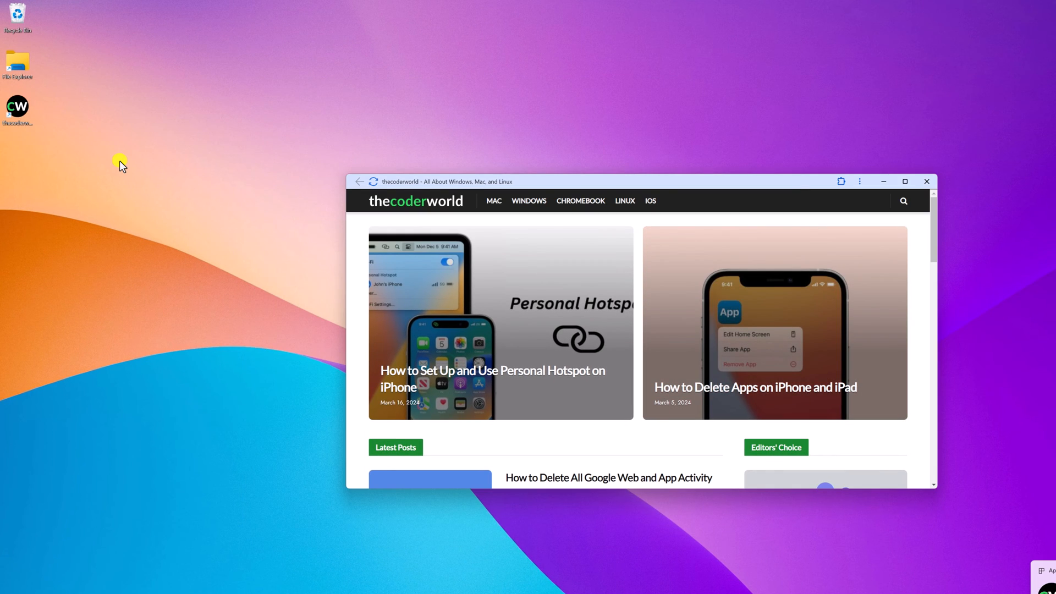
mouse_move(53, 147)
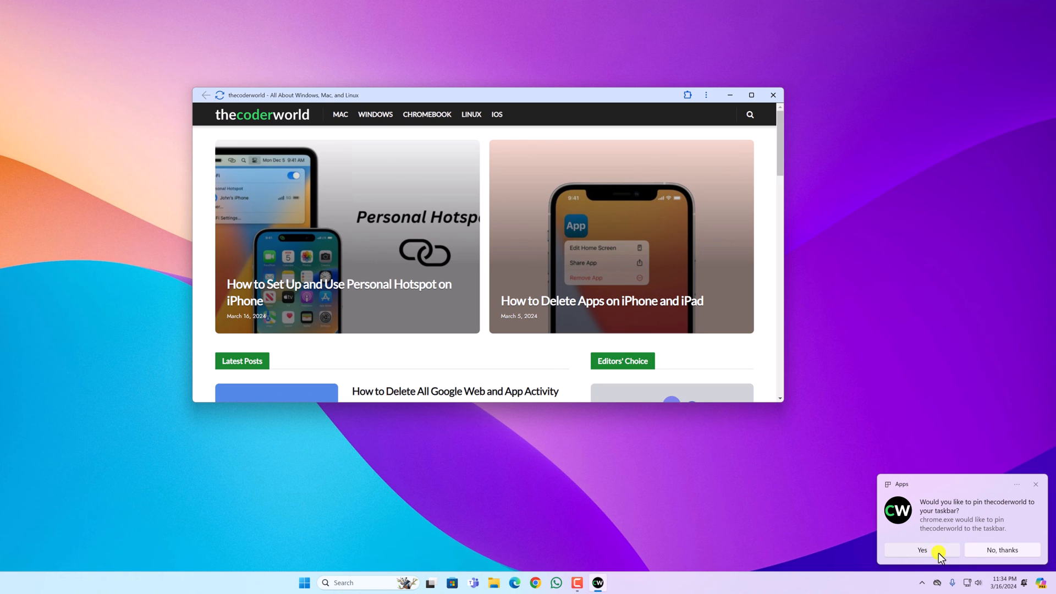
- Answer Yes to the Windows prompt pinning thecoderworld to the taskbar
click(922, 549)
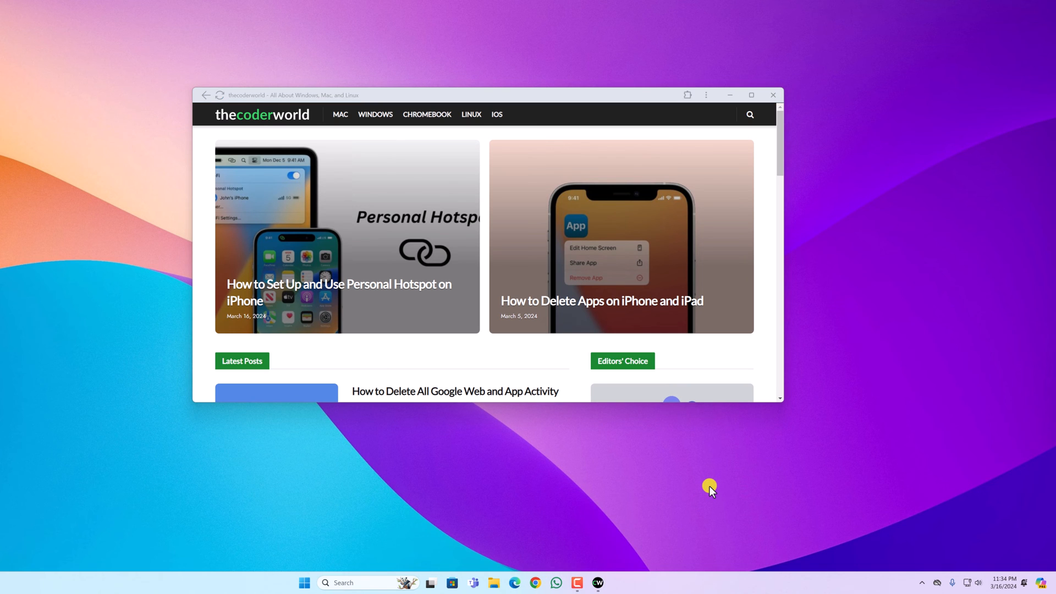
mouse_move(379, 303)
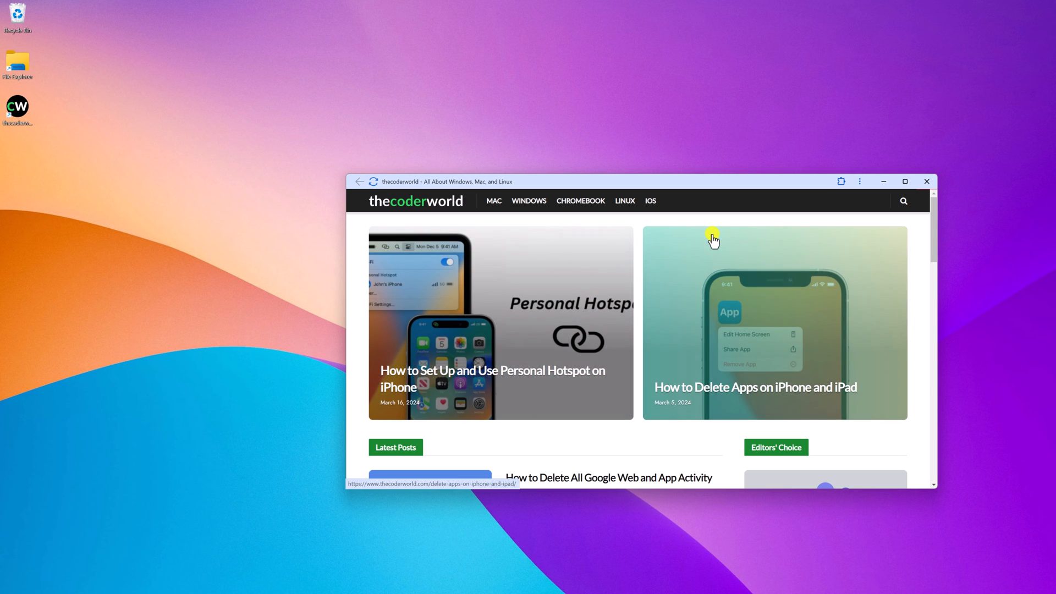
- Uninstall thecoderworld from its app window, also deleting its data from Chrome
click(859, 181)
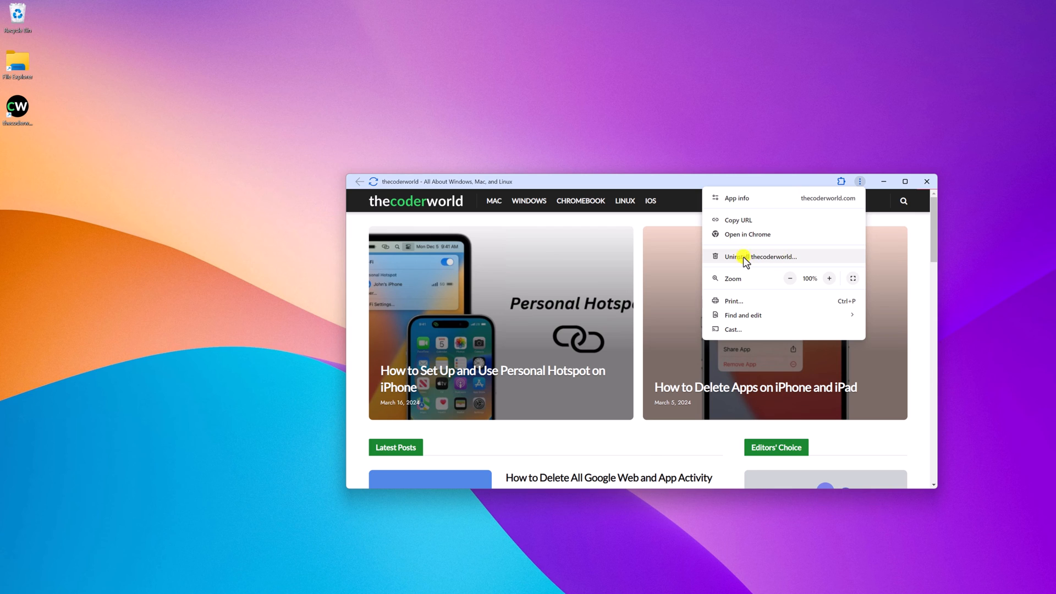
click(749, 256)
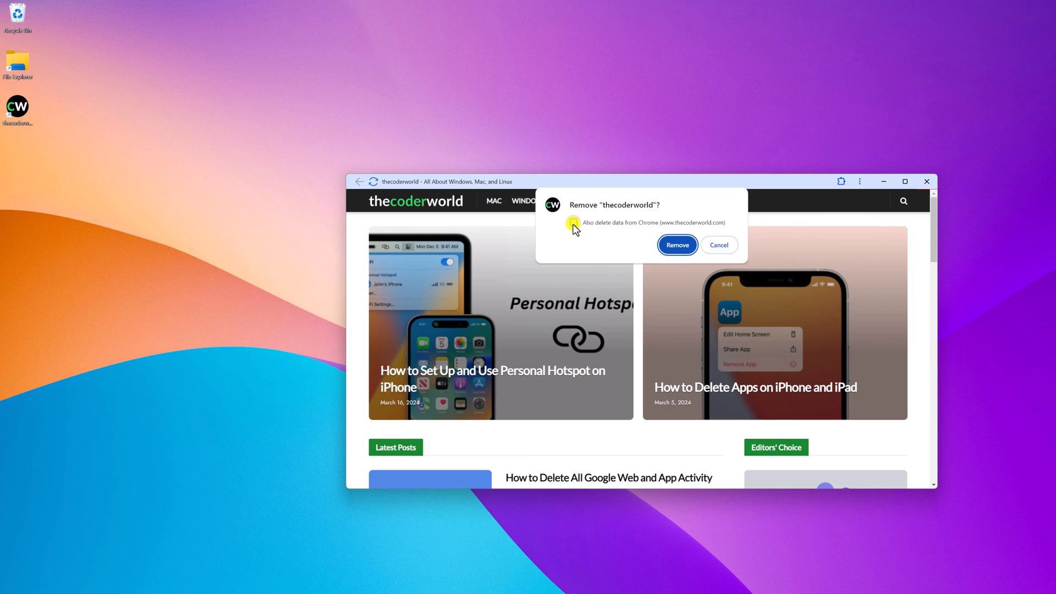
click(573, 223)
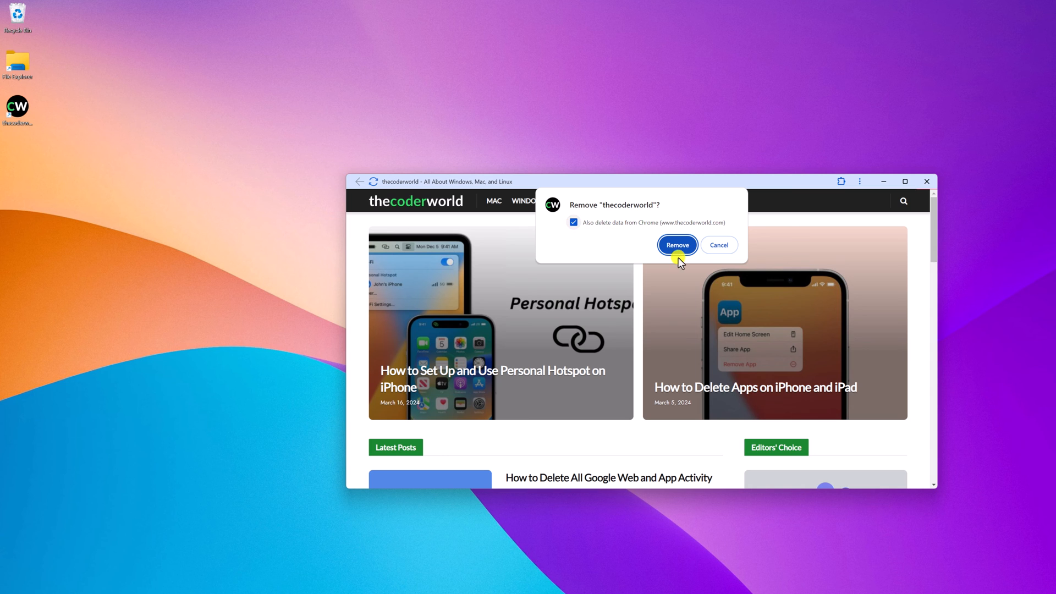
click(677, 244)
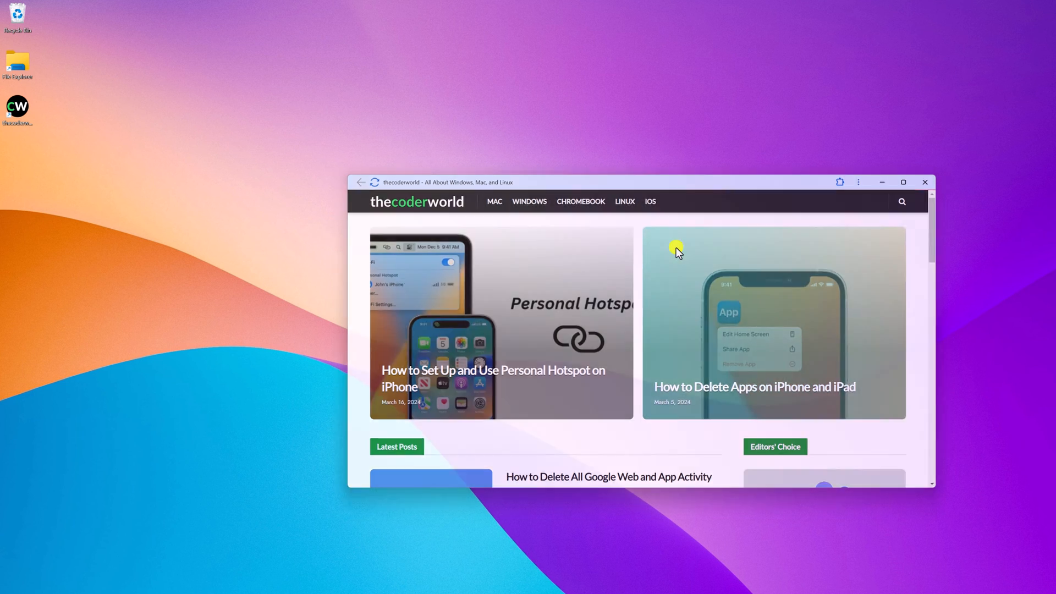
click(924, 182)
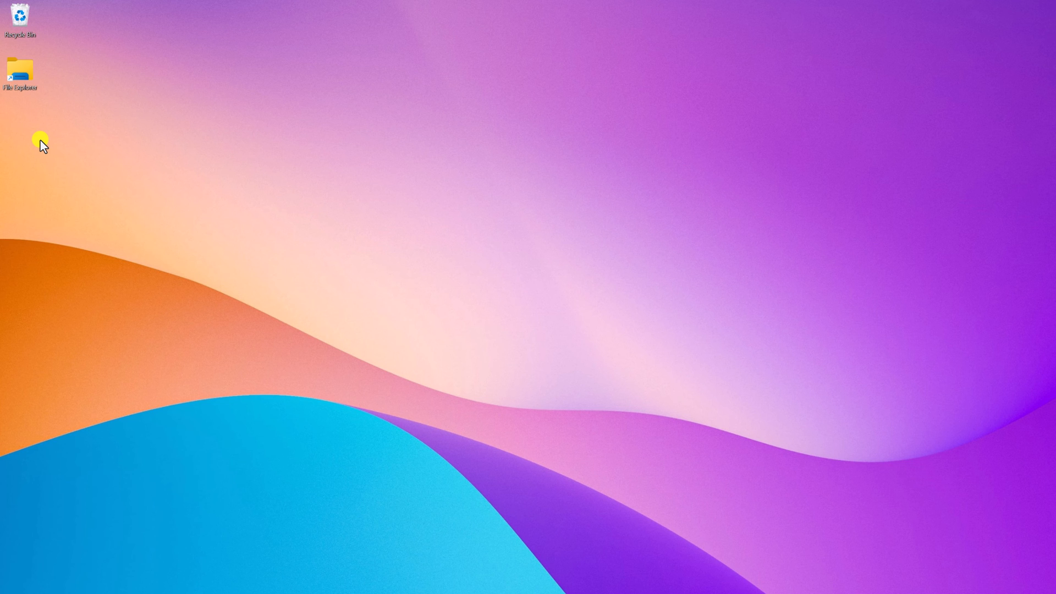